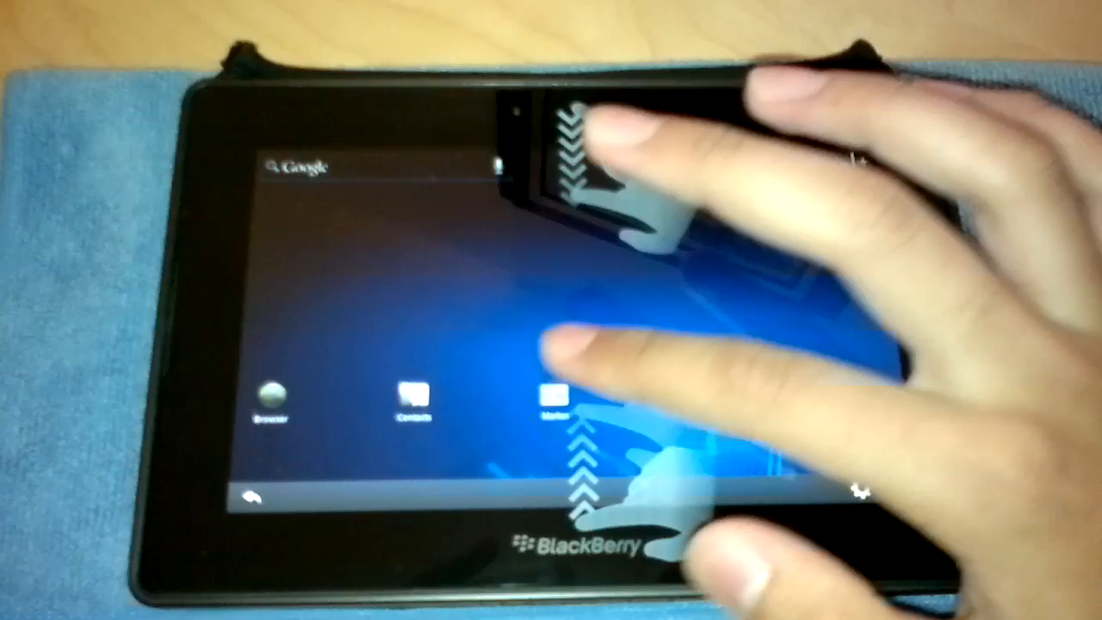
# - Launch the Android Market from its icon on the Android home screen
pyautogui.click(546, 400)
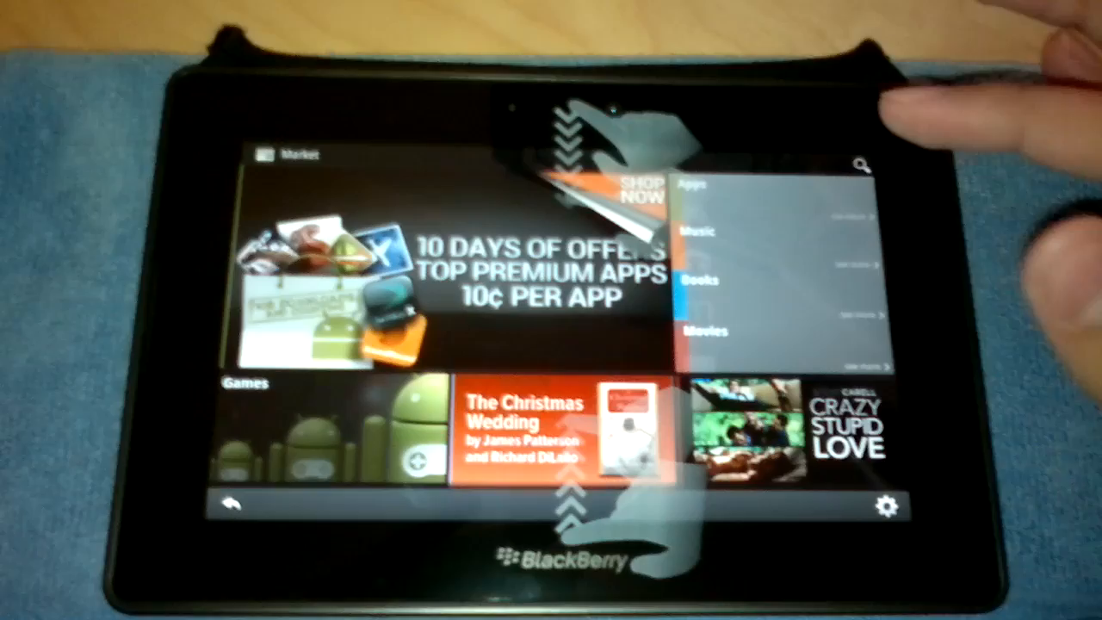
# - Enter the Games category and scroll down the games list toward Air Penguin
pyautogui.click(243, 383)
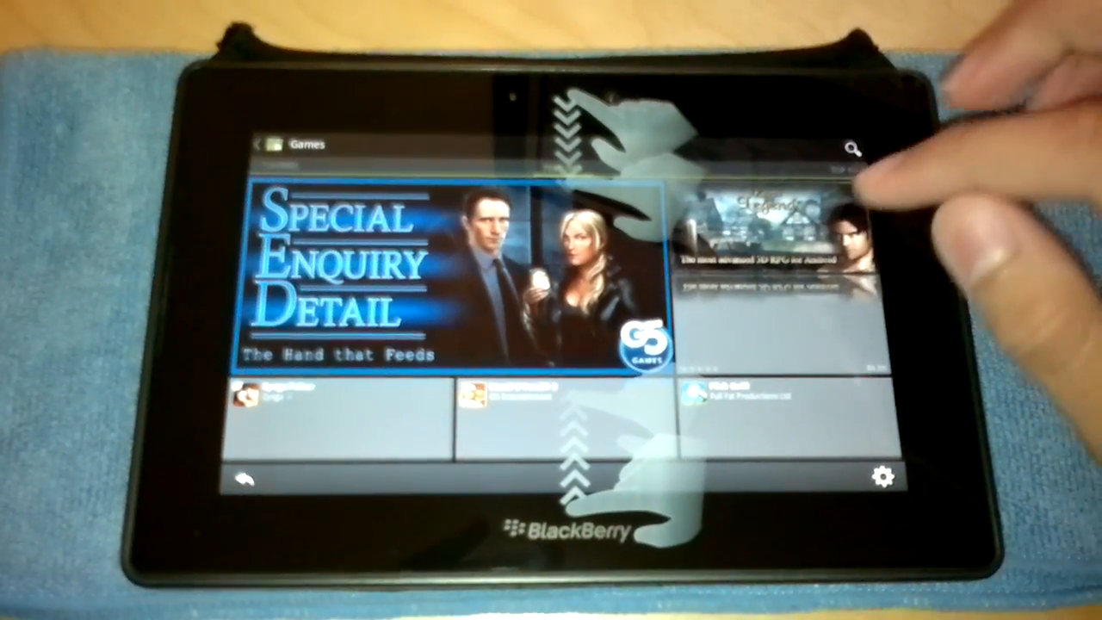
pyautogui.scroll(-3)
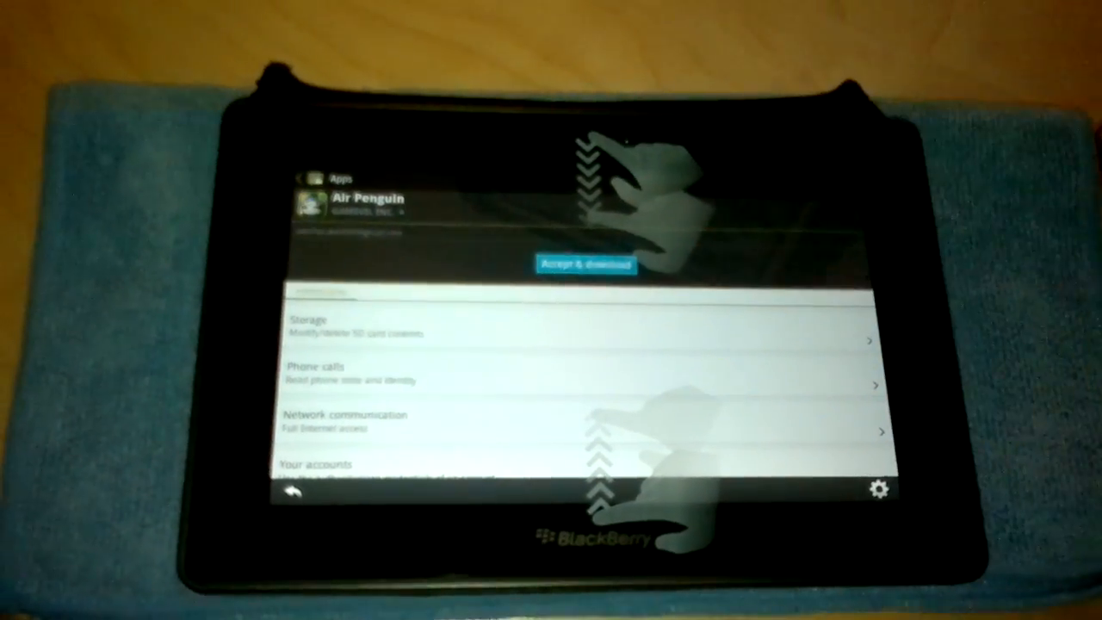
pyautogui.click(586, 264)
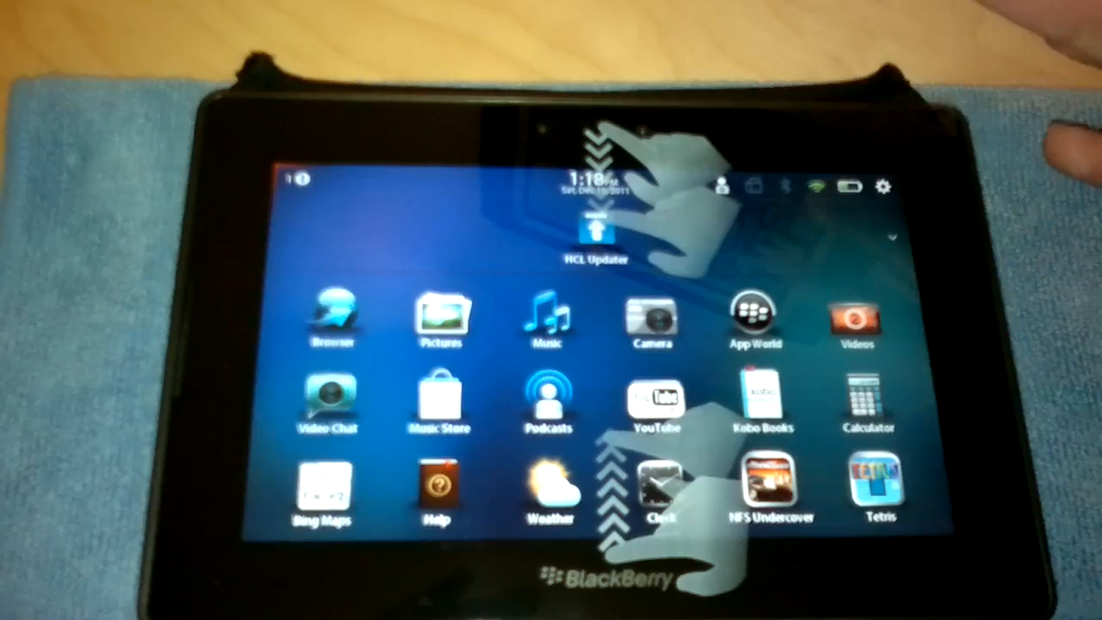
# - Swipe the PlayBook app grid to the page with Facebook, Twitter, Gmail and Adobe Reader
pyautogui.hscroll(-3)
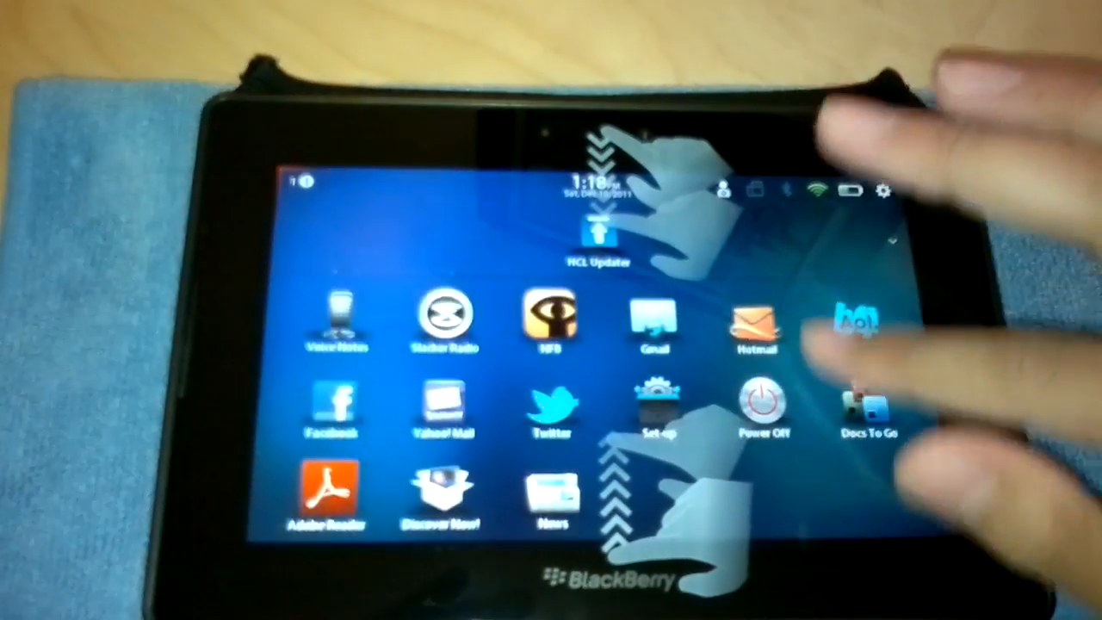